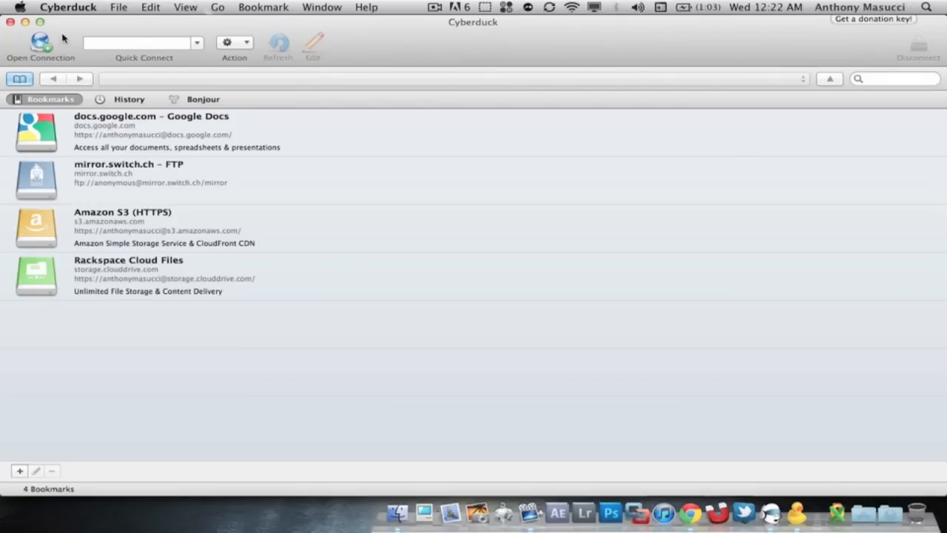
Start a new connection and show the list of connection protocols.
{"action": "left_click", "coordinate": [35, 41]}
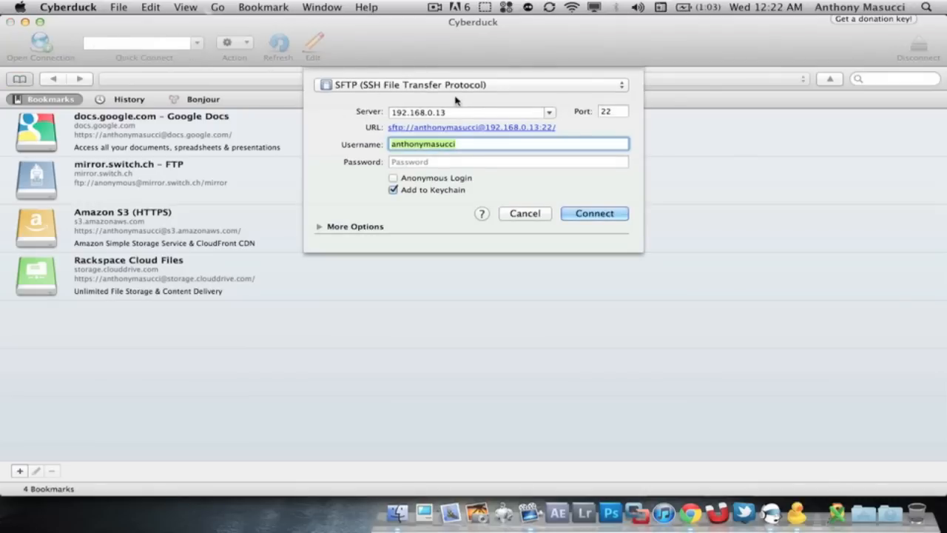
{"action": "mouse_move", "coordinate": [486, 89]}
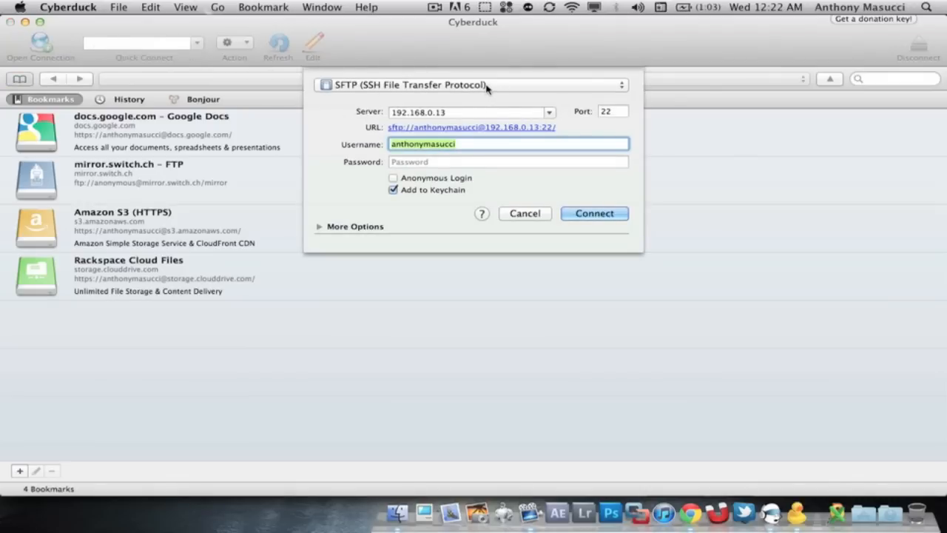
{"action": "left_click", "coordinate": [470, 84]}
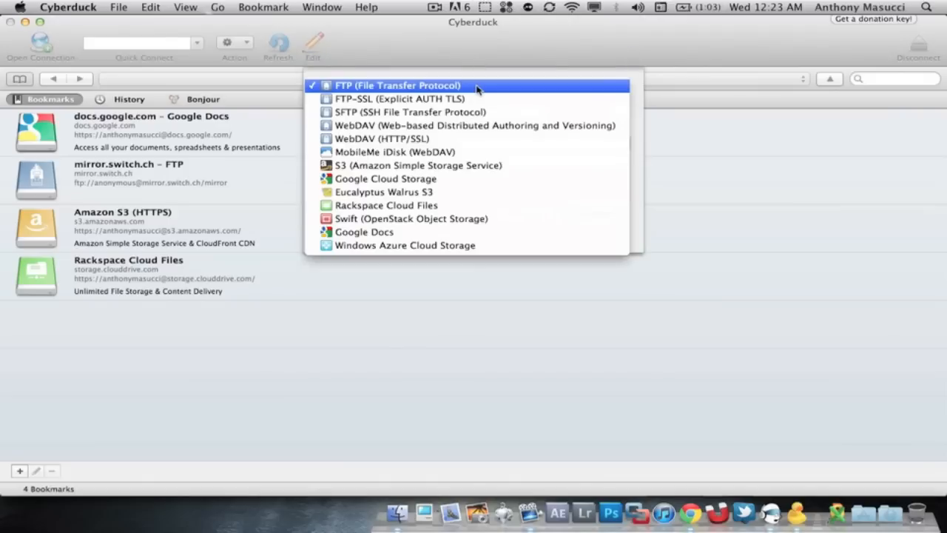
Keep SFTP as the protocol and check the 192.168.0.13 server address.
{"action": "left_click", "coordinate": [404, 112]}
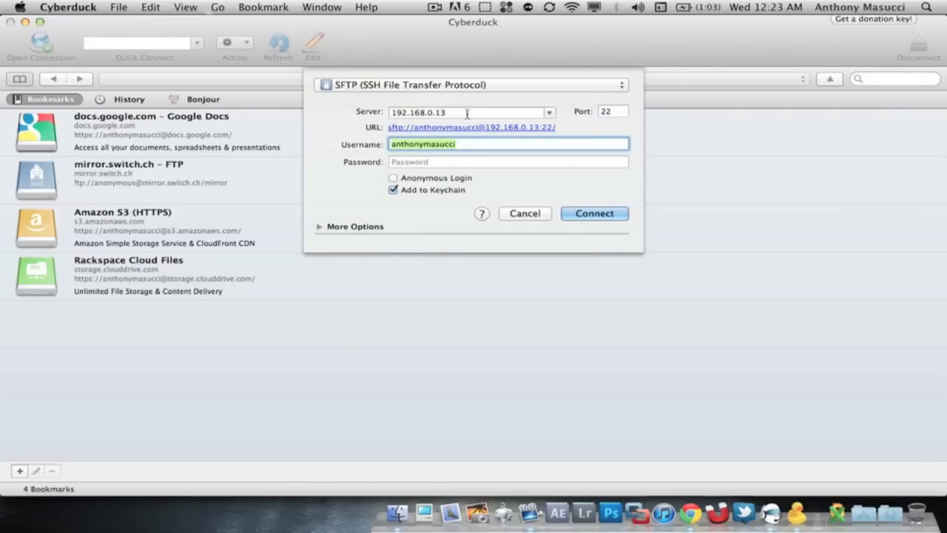
{"action": "left_click", "coordinate": [466, 112]}
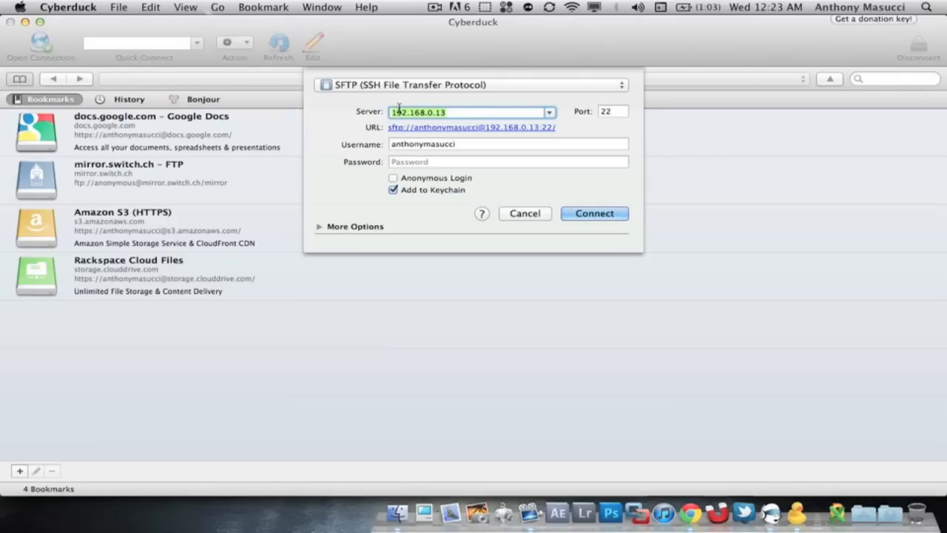
{"action": "left_click", "coordinate": [463, 112]}
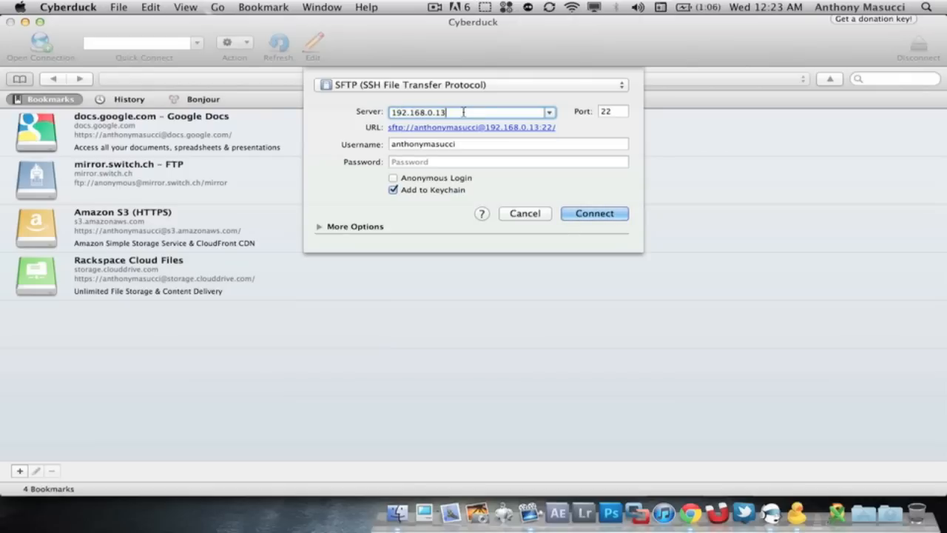
{"action": "left_click", "coordinate": [507, 143]}
{"action": "type", "text": "root"}
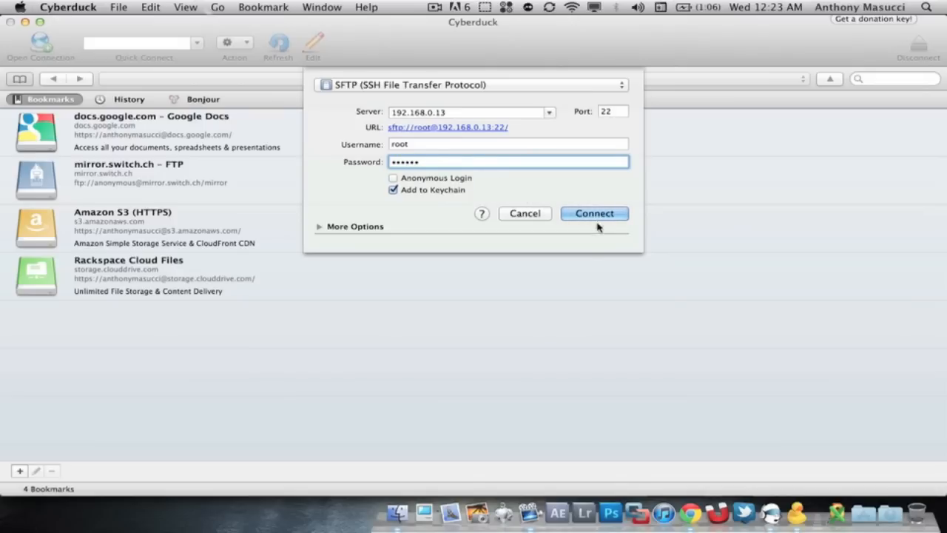
Connect to the Apple TV at 192.168.0.13 over SFTP as root.
{"action": "left_click", "coordinate": [594, 214]}
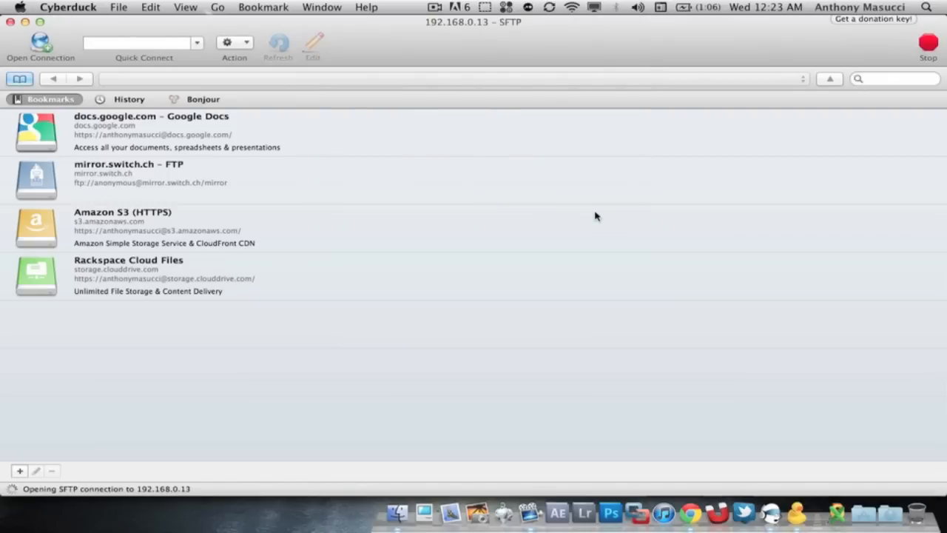
{"action": "mouse_move", "coordinate": [527, 197]}
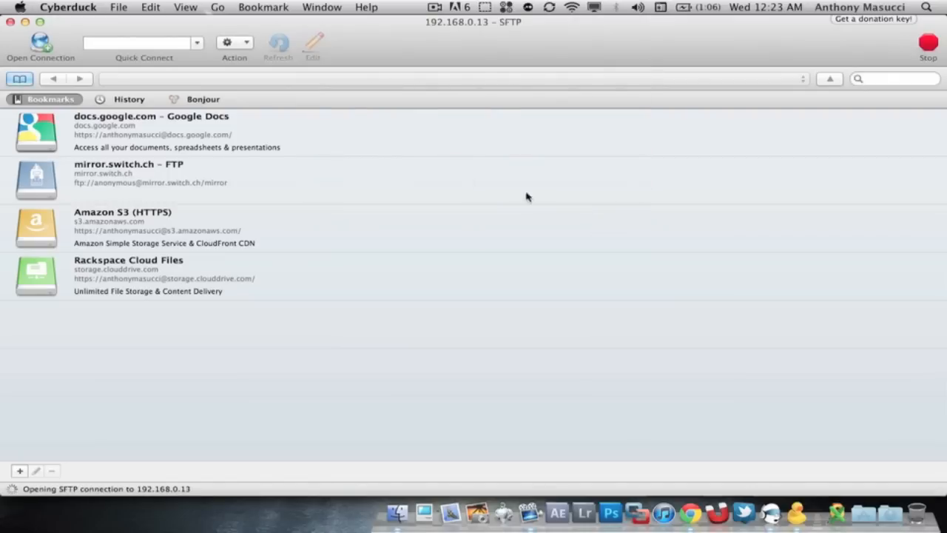
{"action": "mouse_move", "coordinate": [457, 113]}
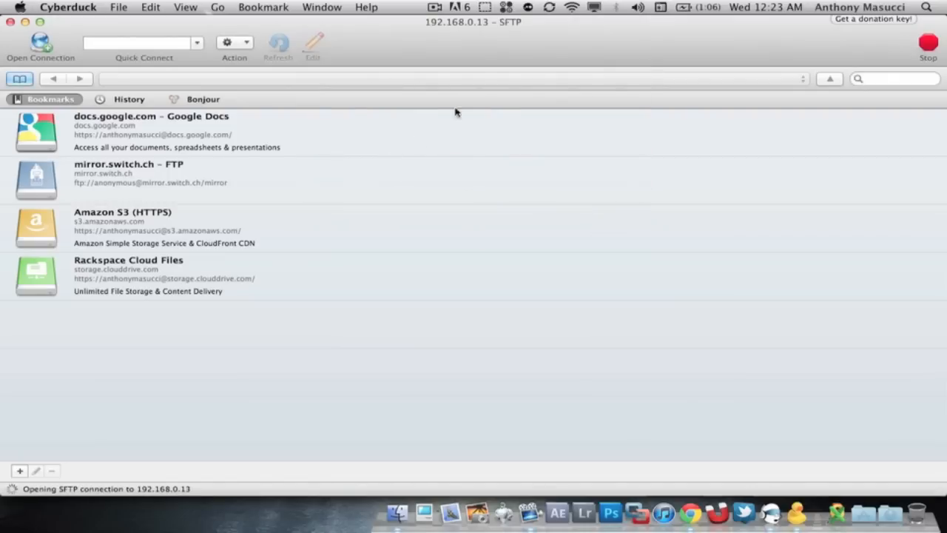
{"action": "mouse_move", "coordinate": [480, 57]}
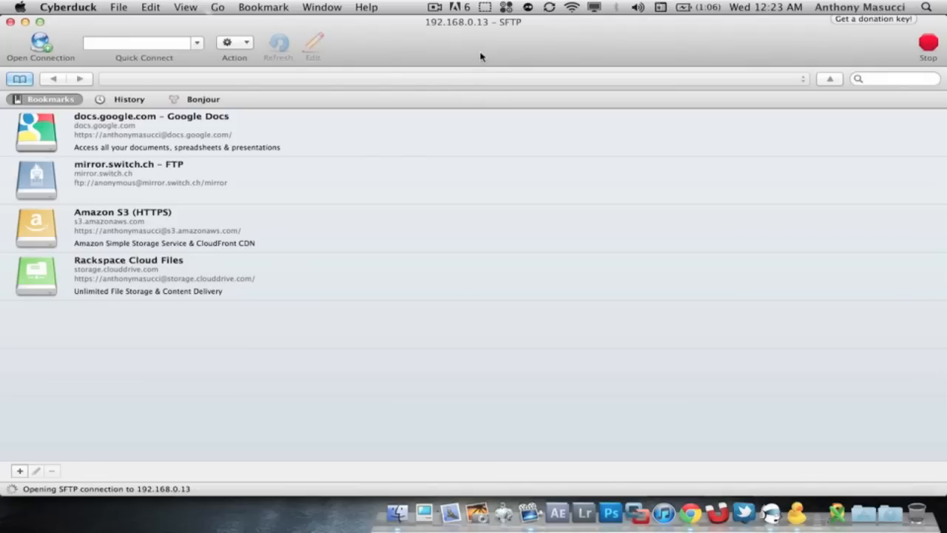